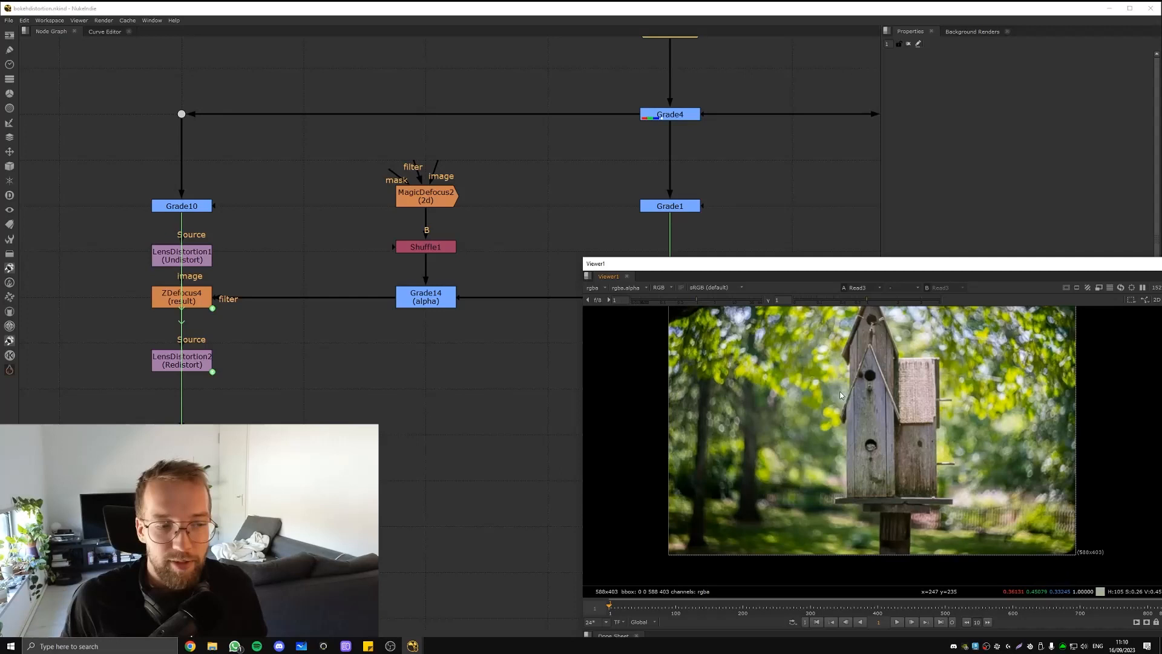
mouse_move(798, 366)
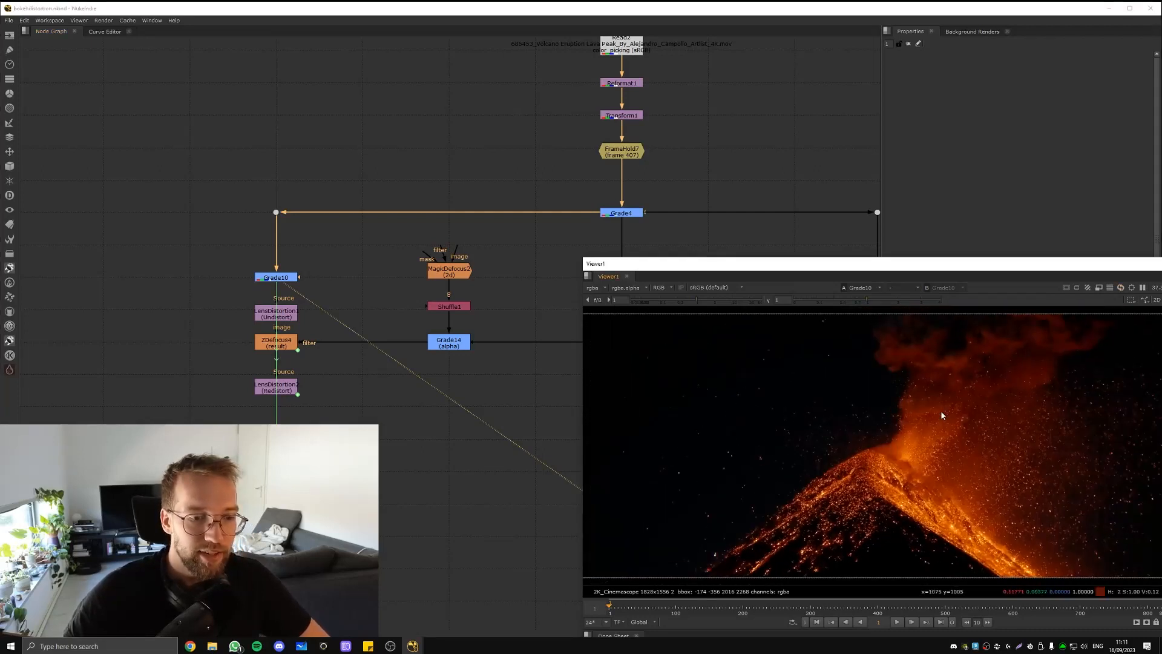
View the MagicDefocus1 output and open its Properties with the 2d size at 75
left_click(275, 312)
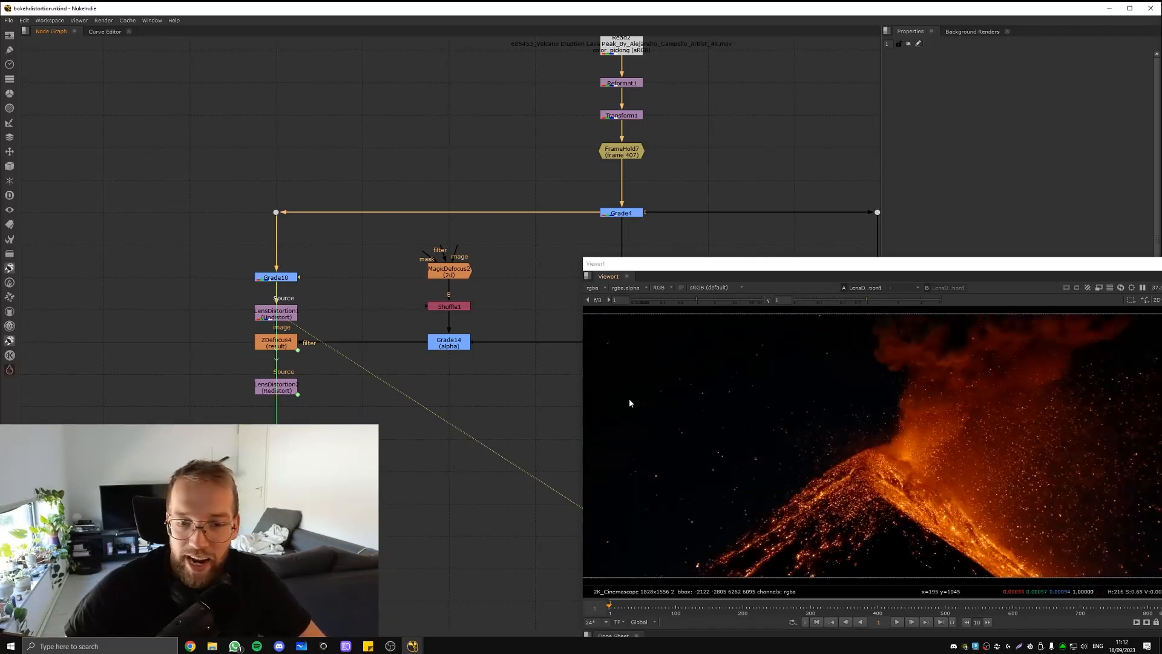
double_click(274, 314)
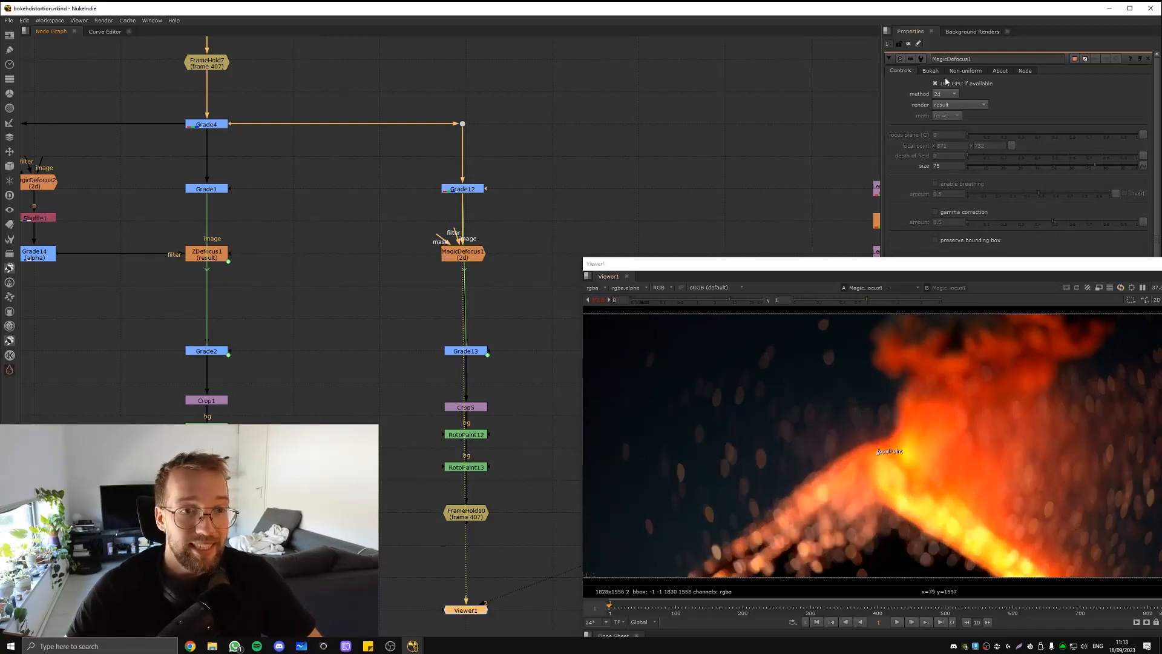
Enable cateye bokeh in MagicDefocus1's Non-uniform settings
left_click(966, 70)
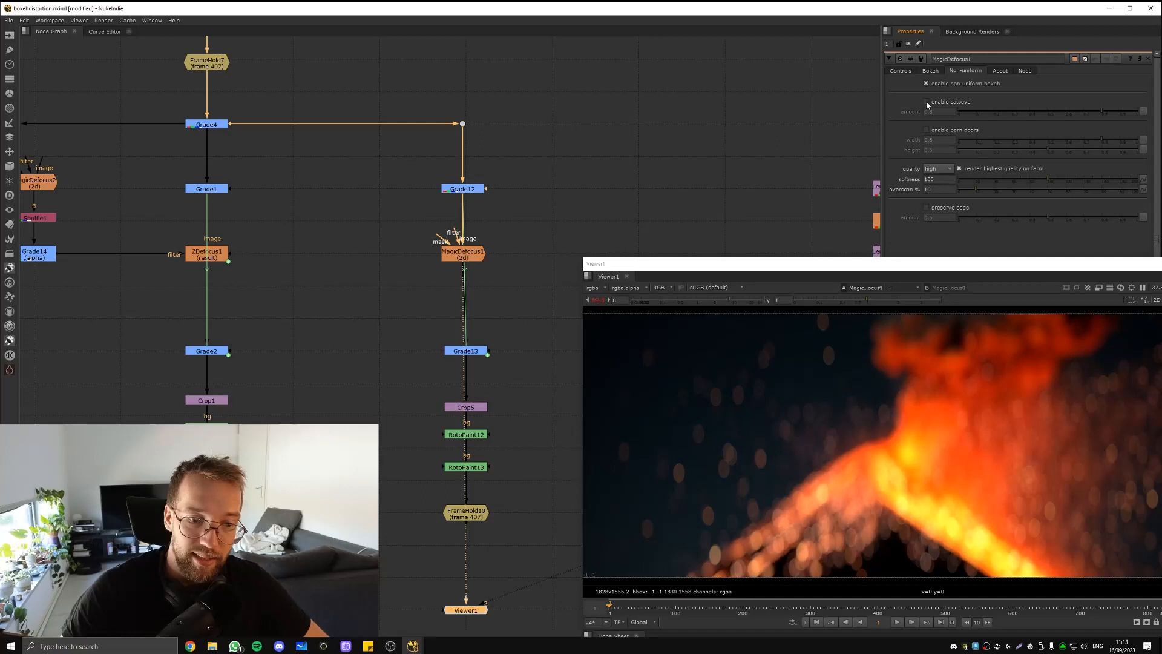
left_click(925, 102)
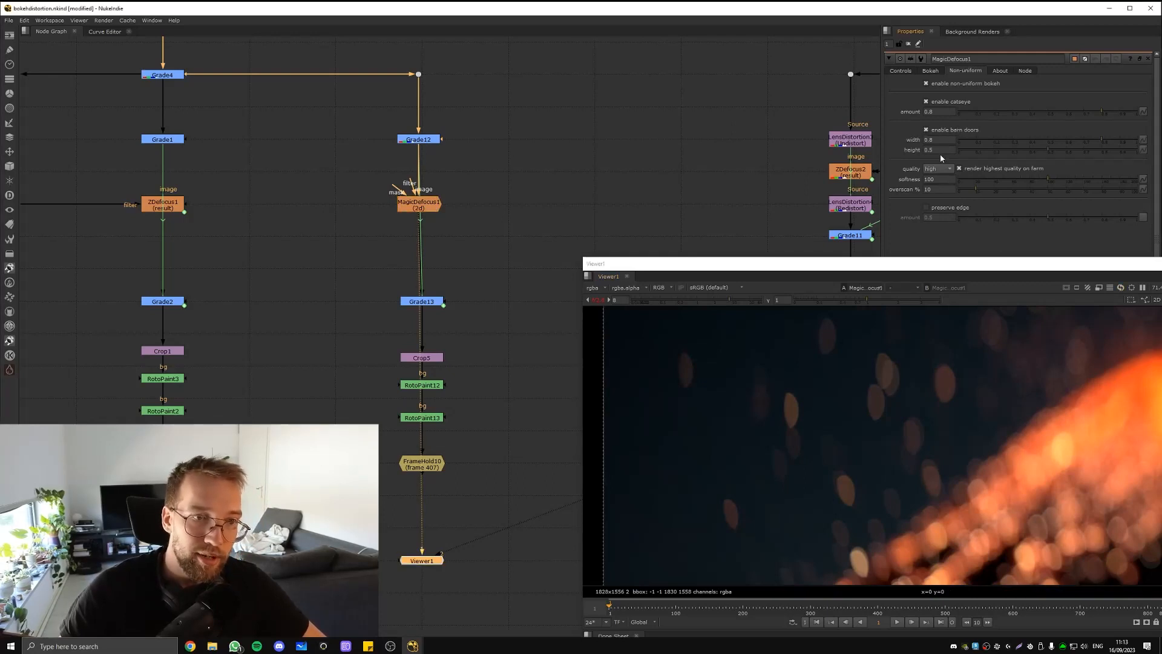
mouse_move(687, 370)
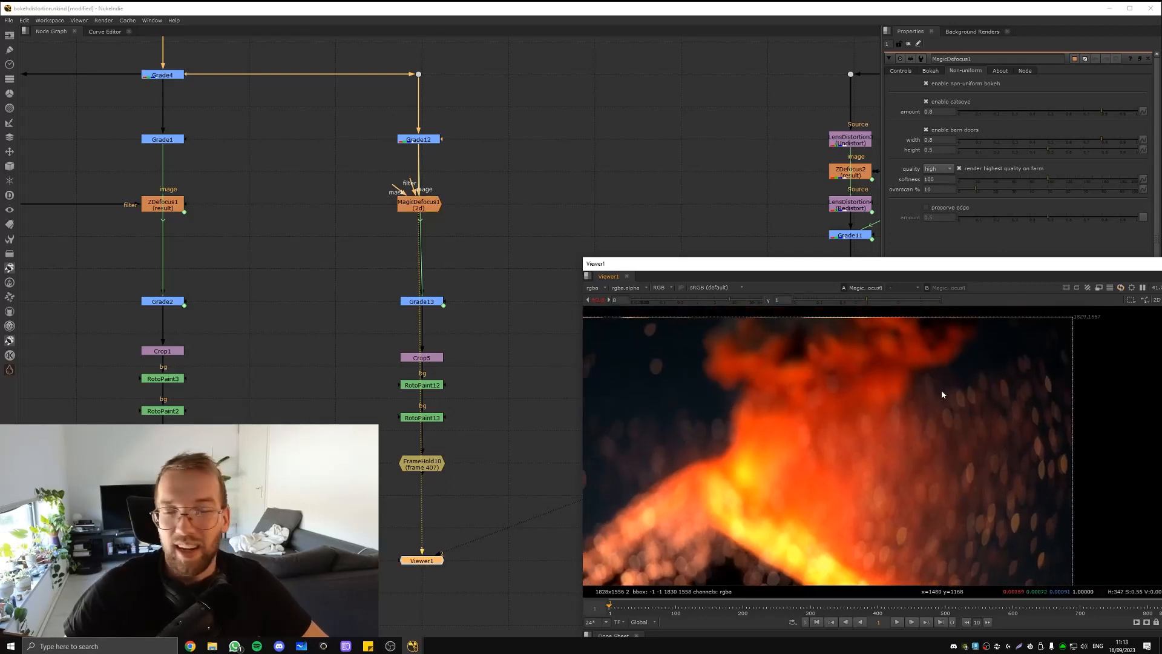
mouse_move(931, 390)
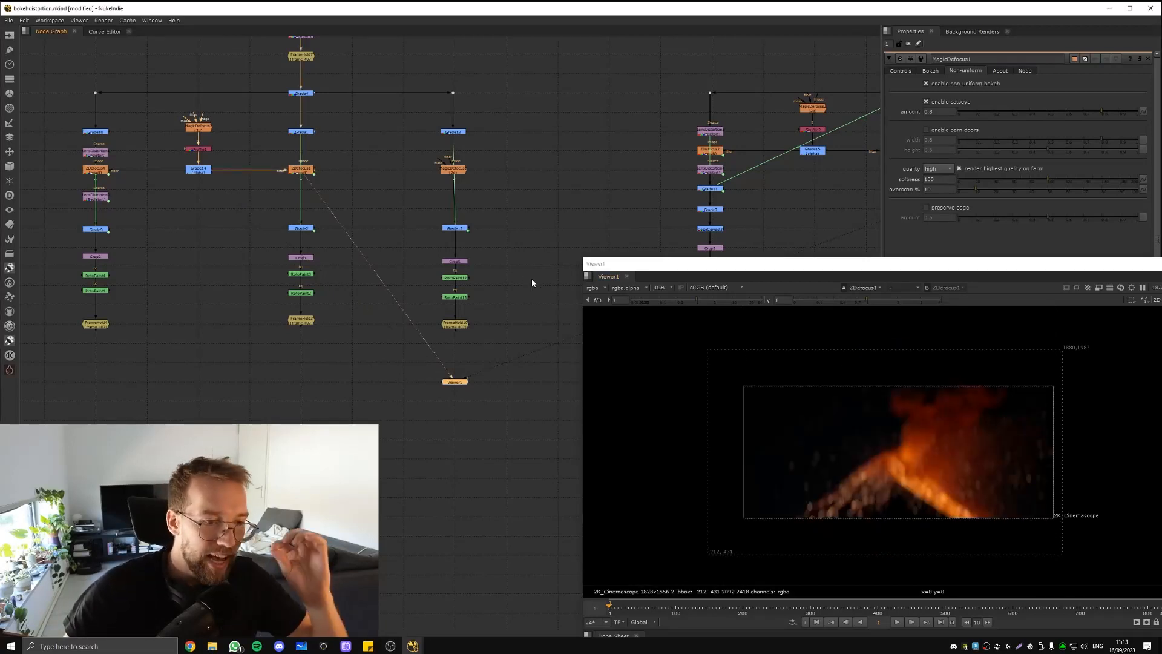
mouse_move(709, 299)
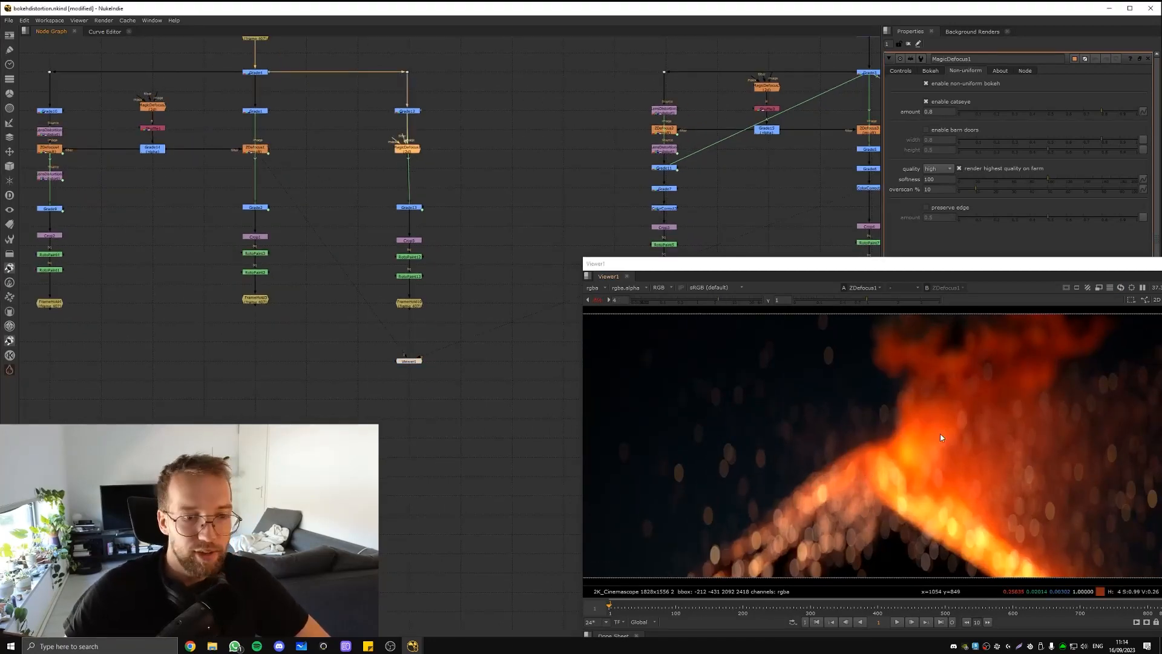
mouse_move(1070, 459)
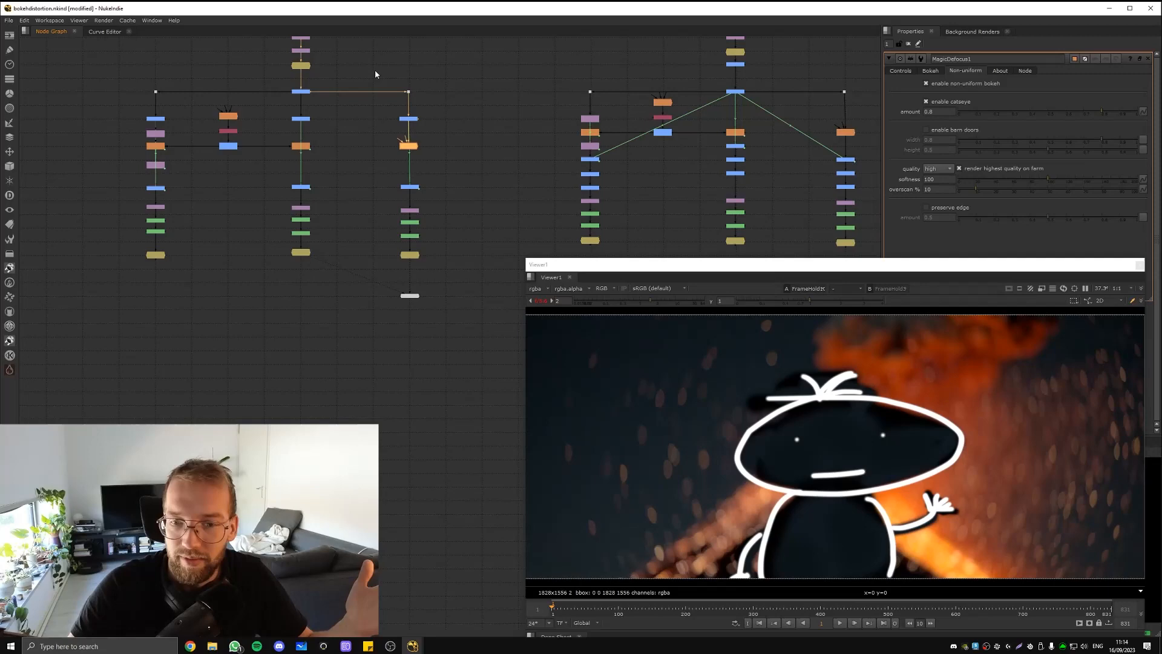
mouse_move(363, 73)
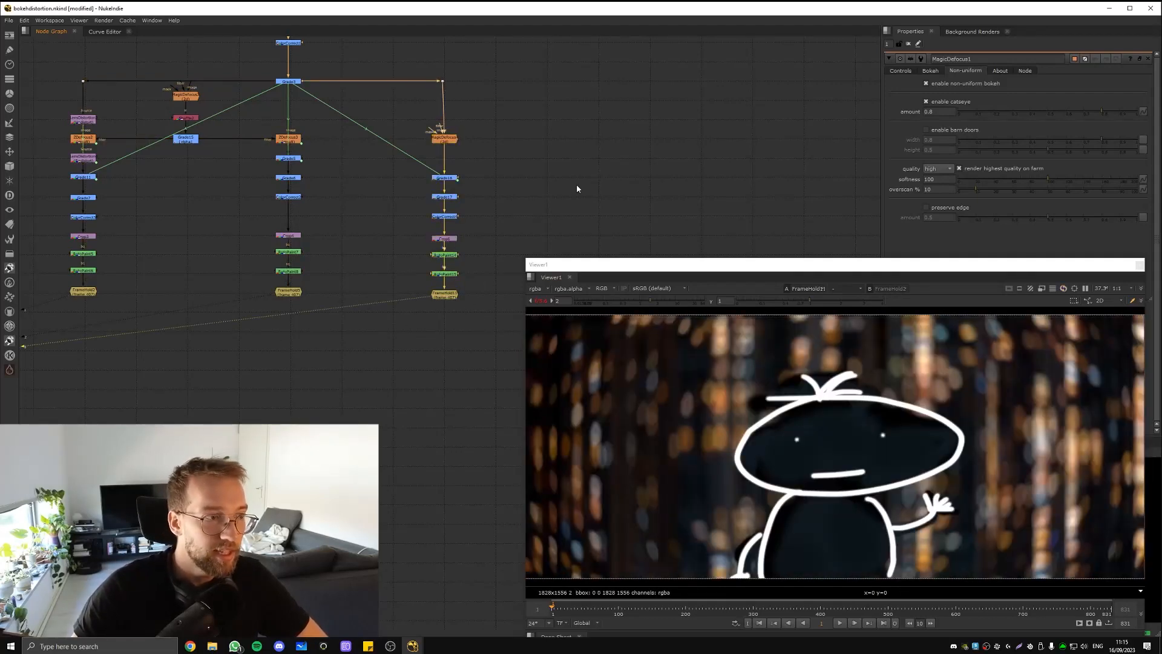
mouse_move(796, 543)
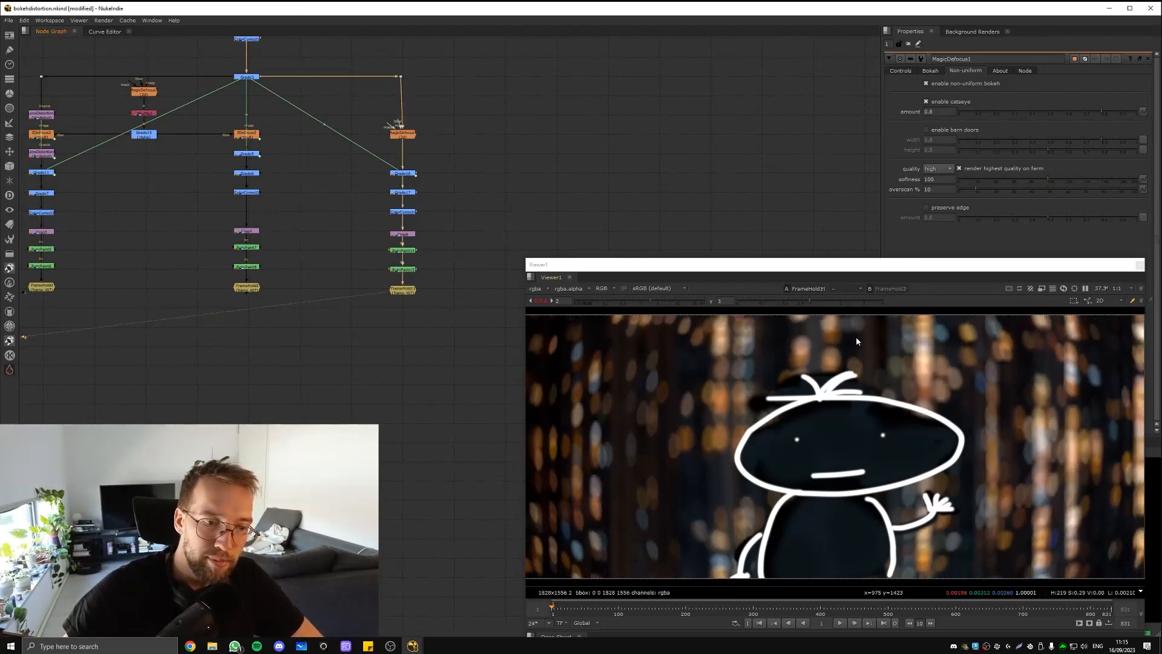
Show MagicDefocus4's Bokeh tab with its bokeh shape settings
left_click(930, 70)
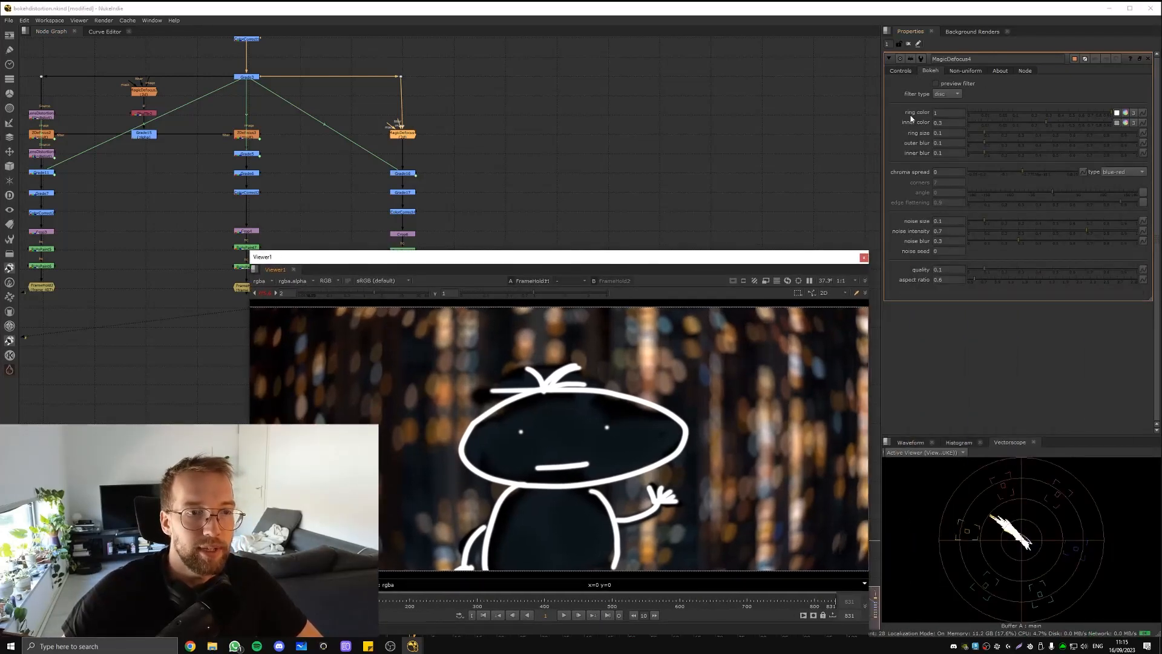
Try the image bokeh filter type, then set MagicDefocus back to disc
left_click(951, 95)
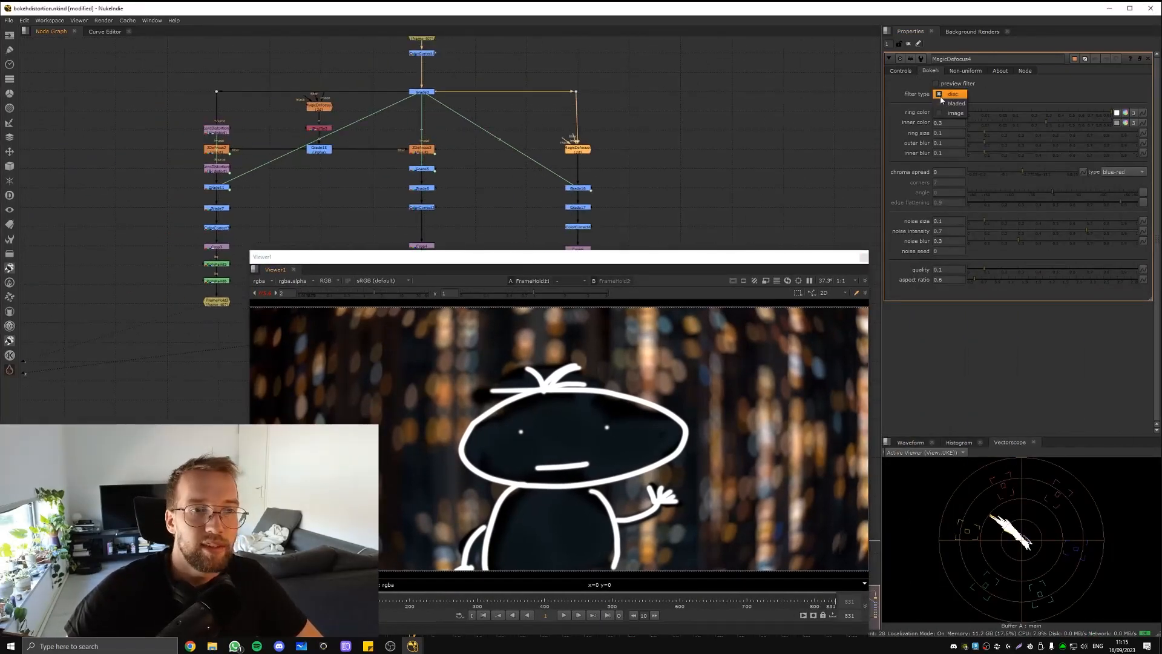
left_click(956, 94)
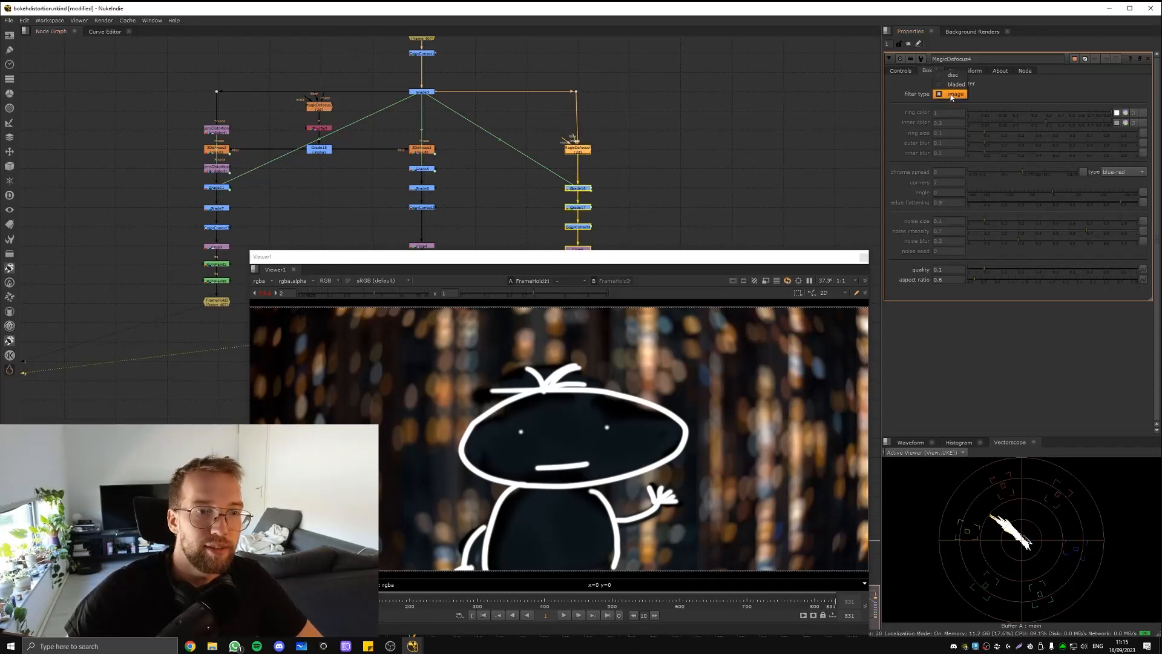
left_click(953, 95)
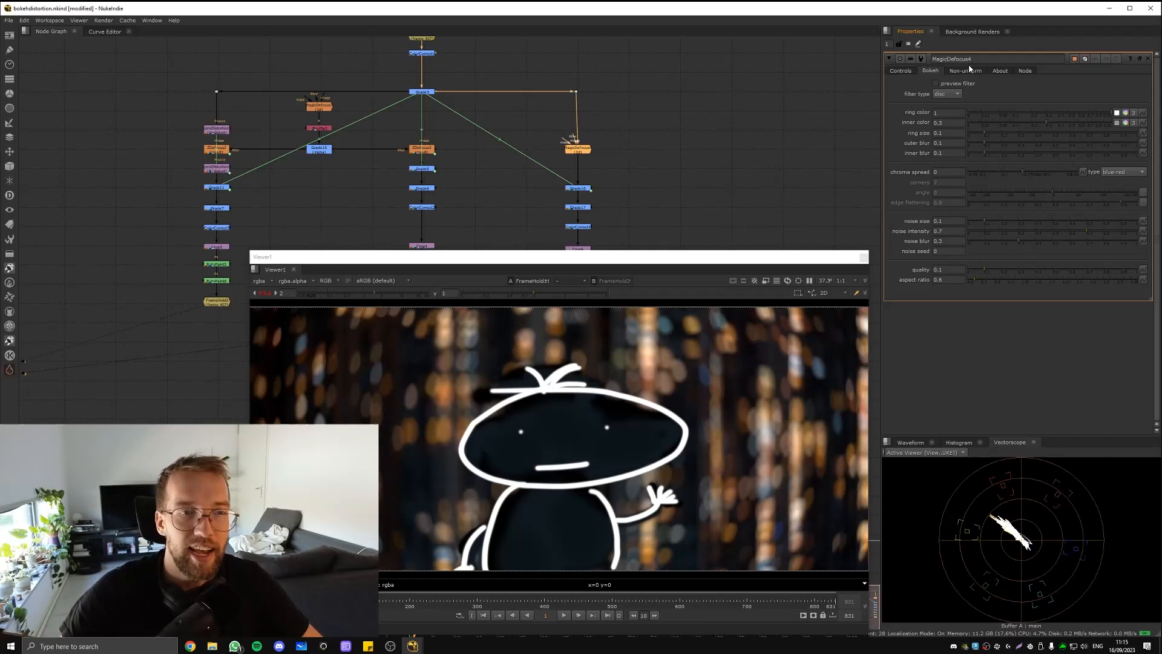
left_click(964, 70)
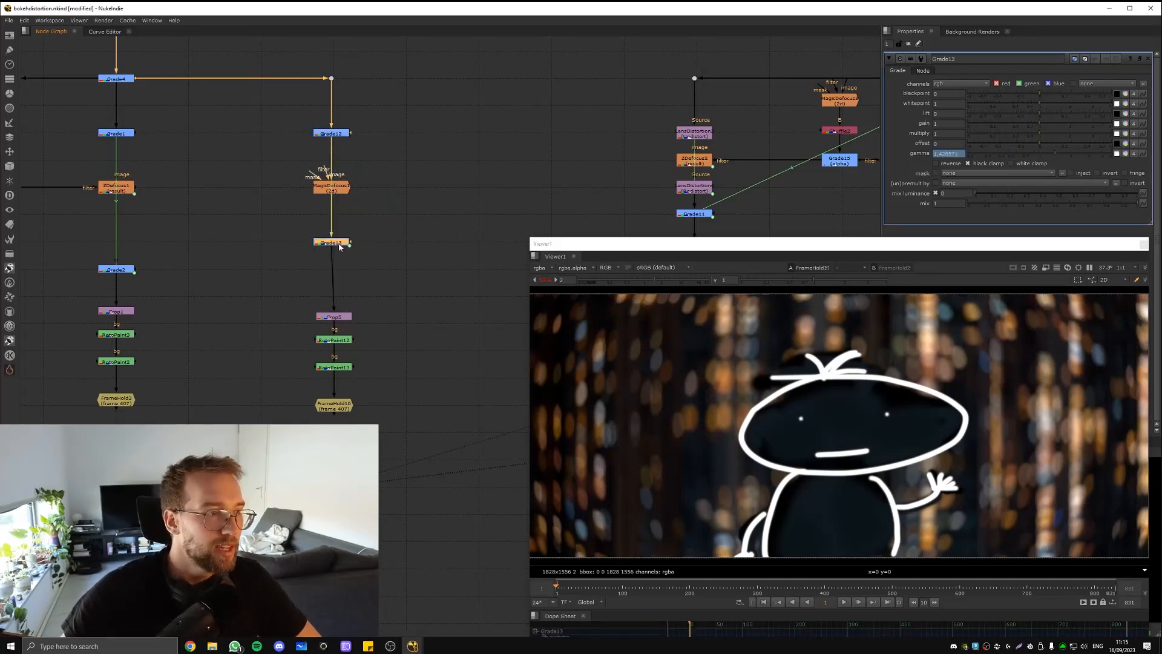
Add Grade18 and Grade19 beside the MagicDefocus1 branch
left_click(330, 242)
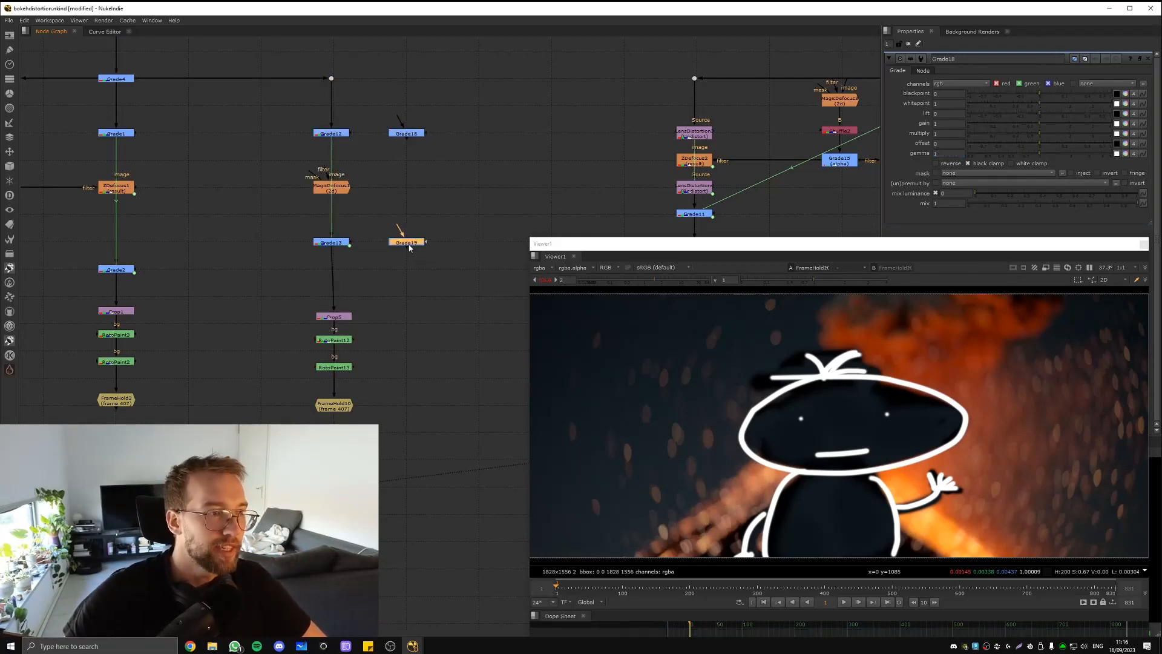
Connect Grade19 under Grade18 and link its gamma via expression parent.Grade18.gamma
double_click(406, 133)
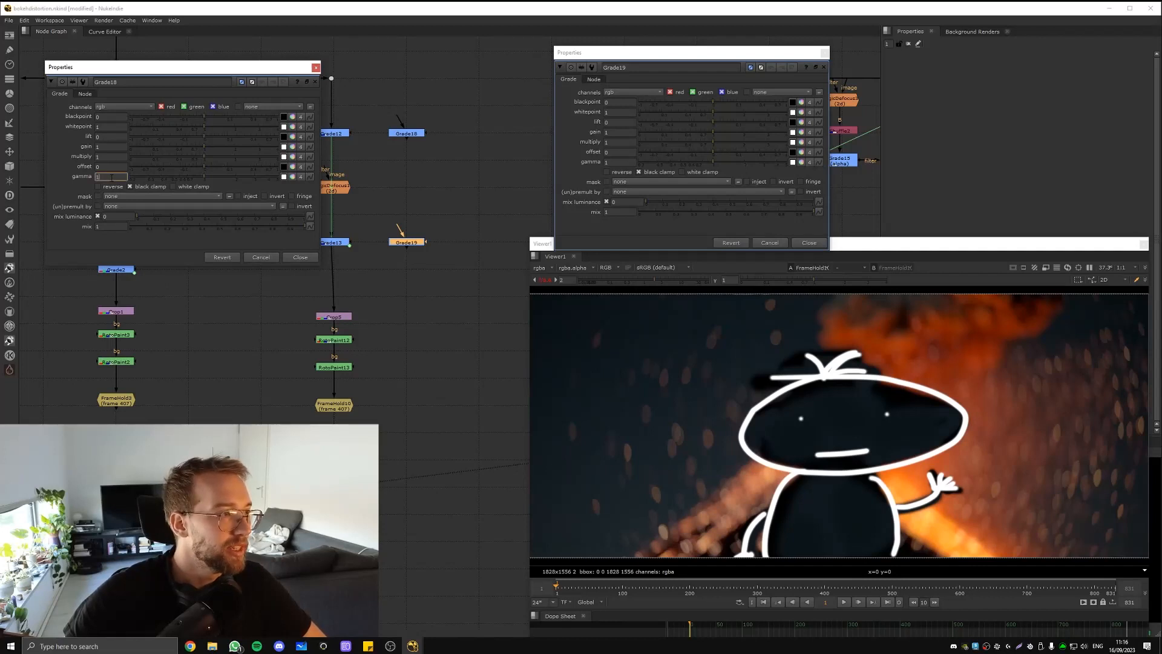
left_click(618, 162)
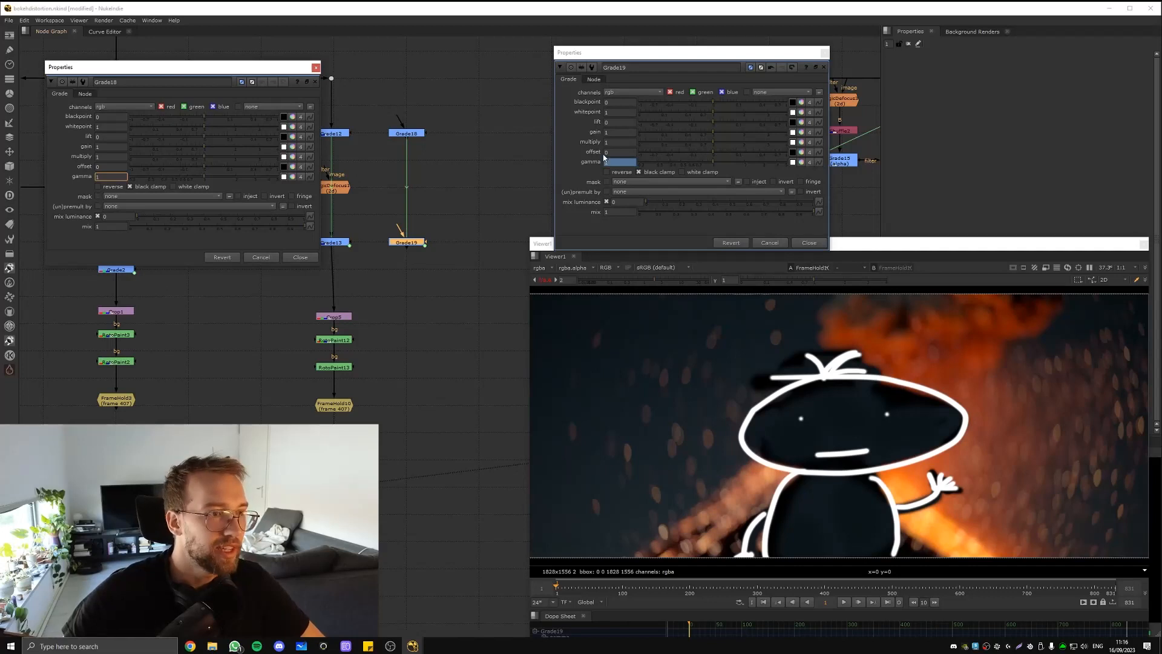
left_click(605, 162)
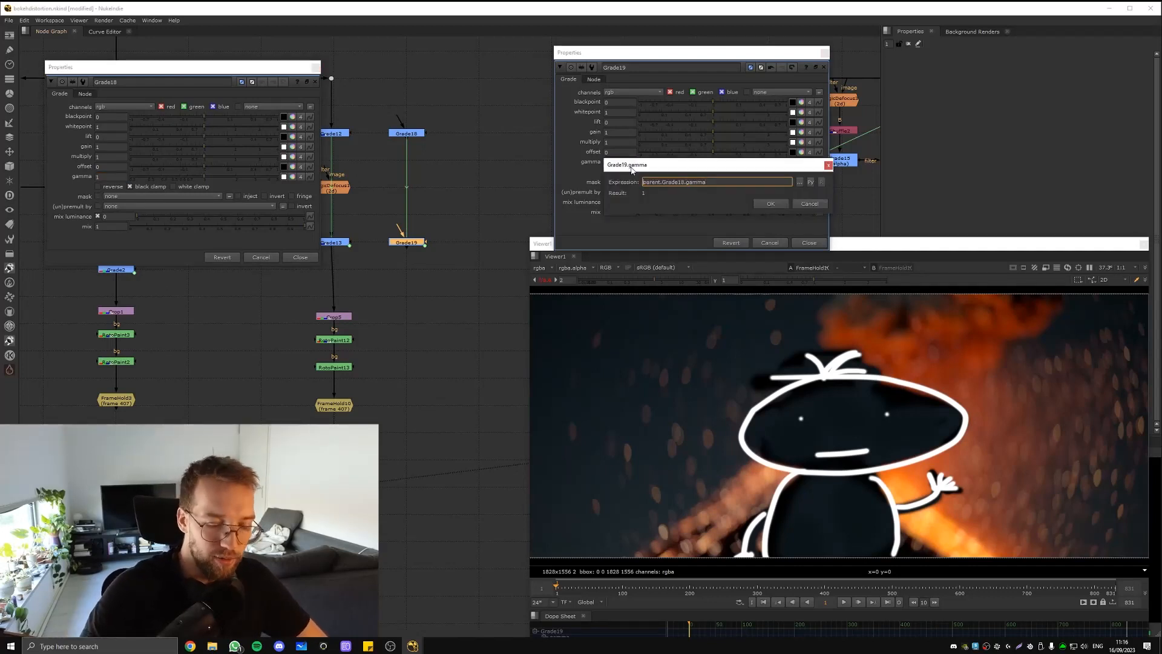
left_click(770, 203)
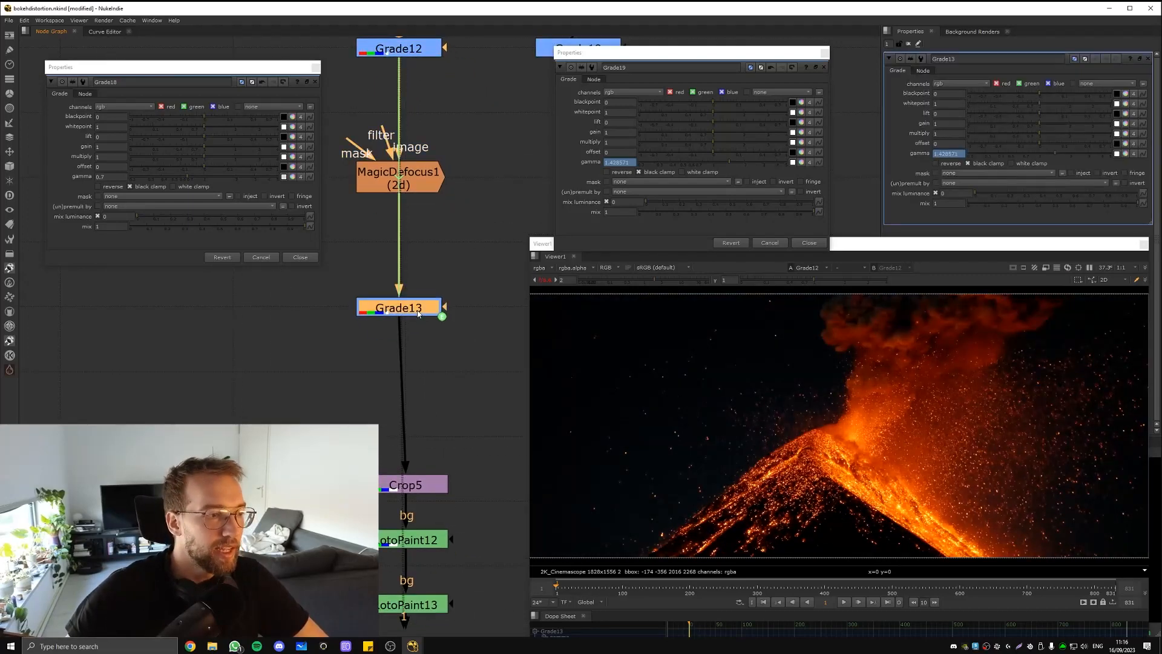
Select Grade13 in the Grade12/MagicDefocus1/Grade13 branch to show its settings
left_click(399, 308)
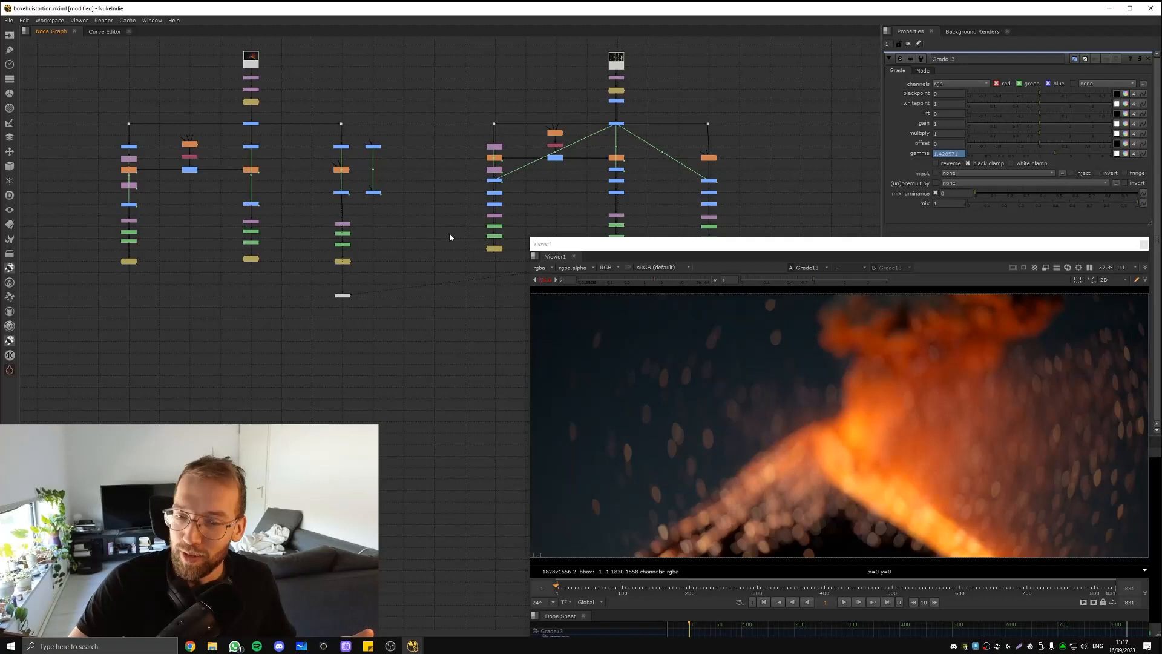
mouse_move(307, 230)
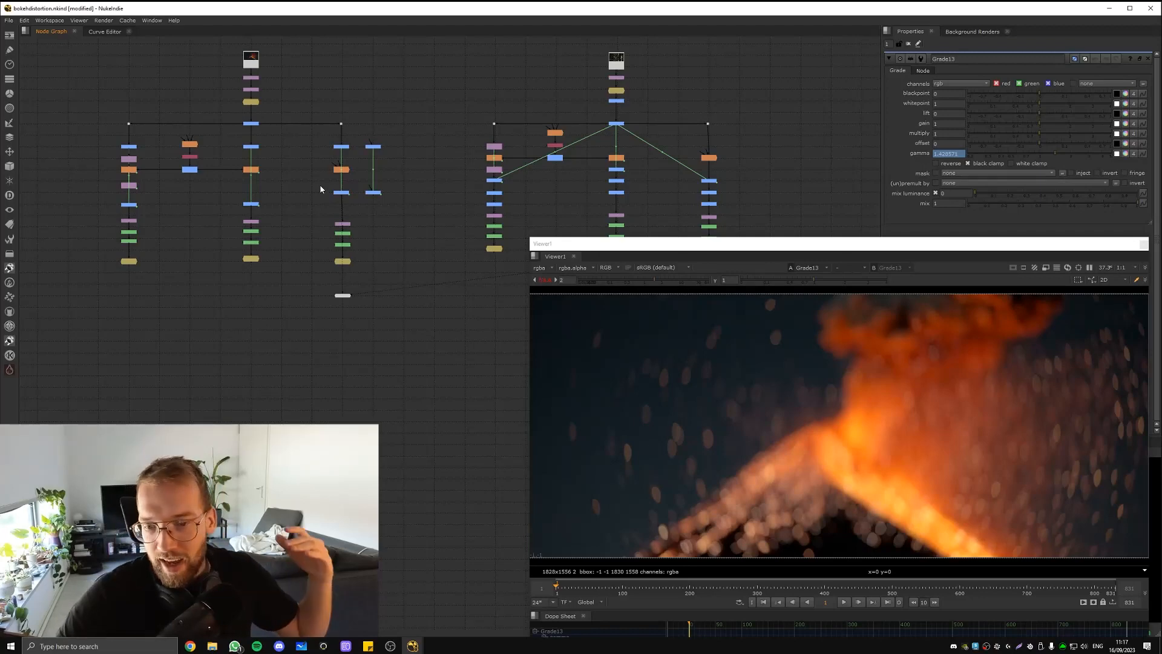
mouse_move(318, 188)
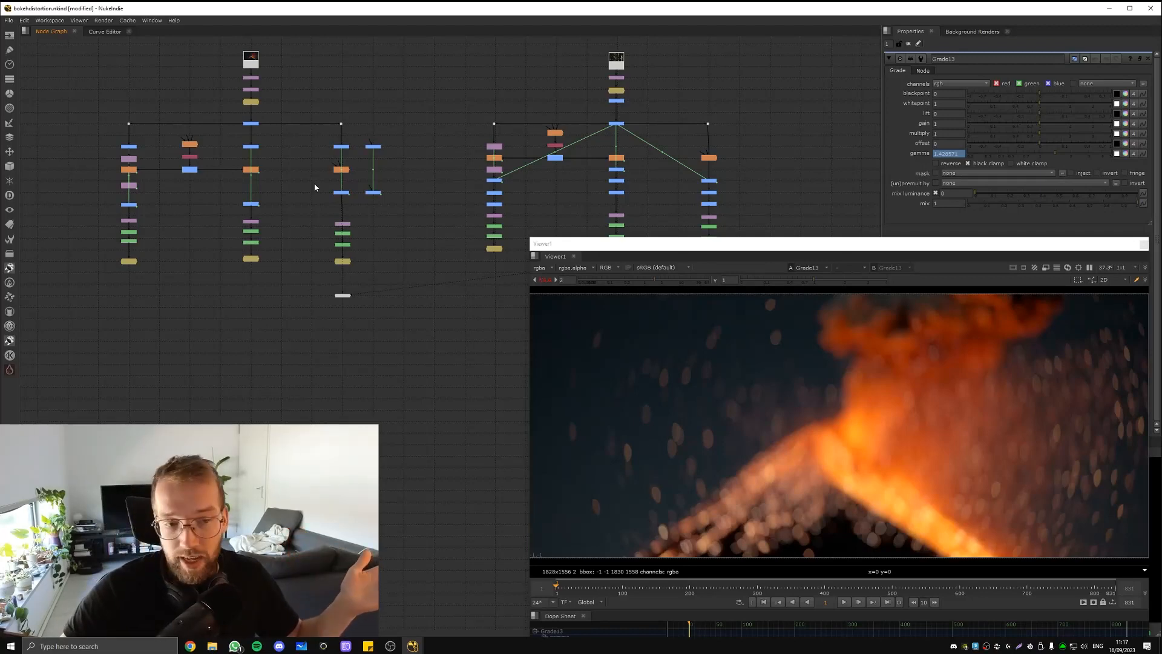